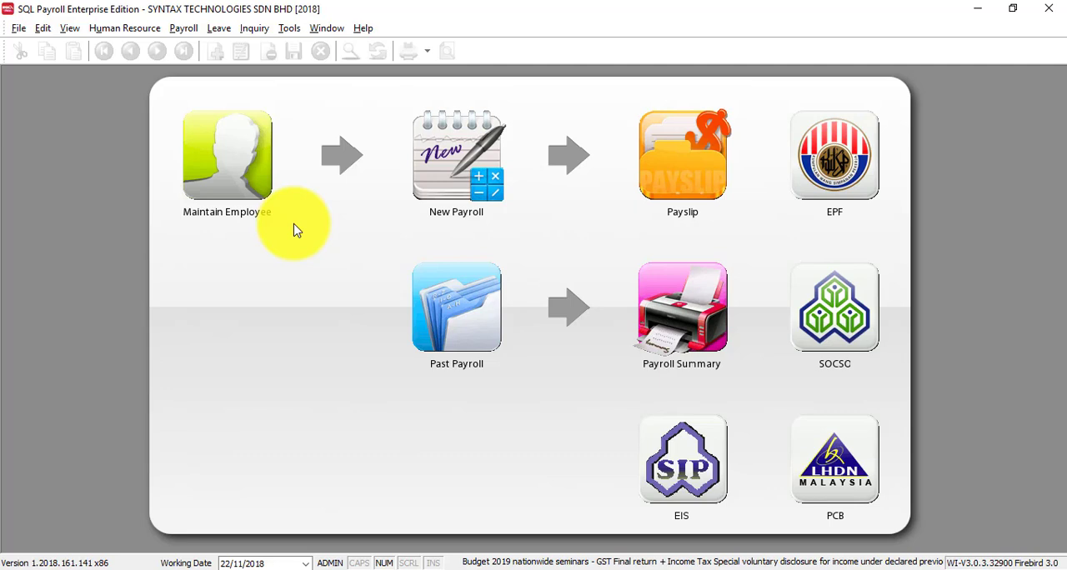
mouse_move(125, 195)
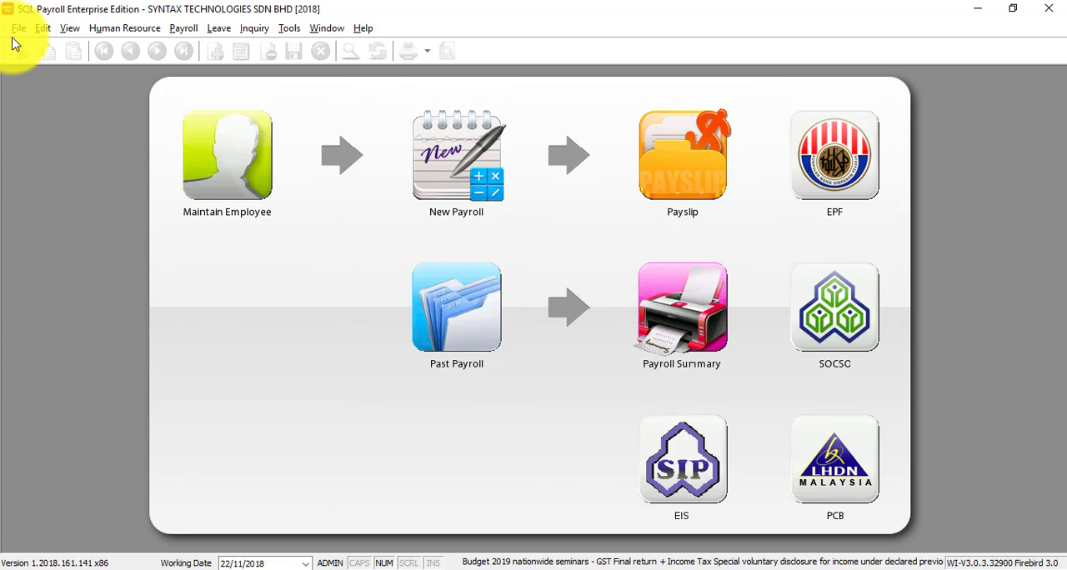
Step: Back up the SYNTAXTAXTECH database into C:\SQL BACKUP and dismiss the completion log
left_click(19, 28)
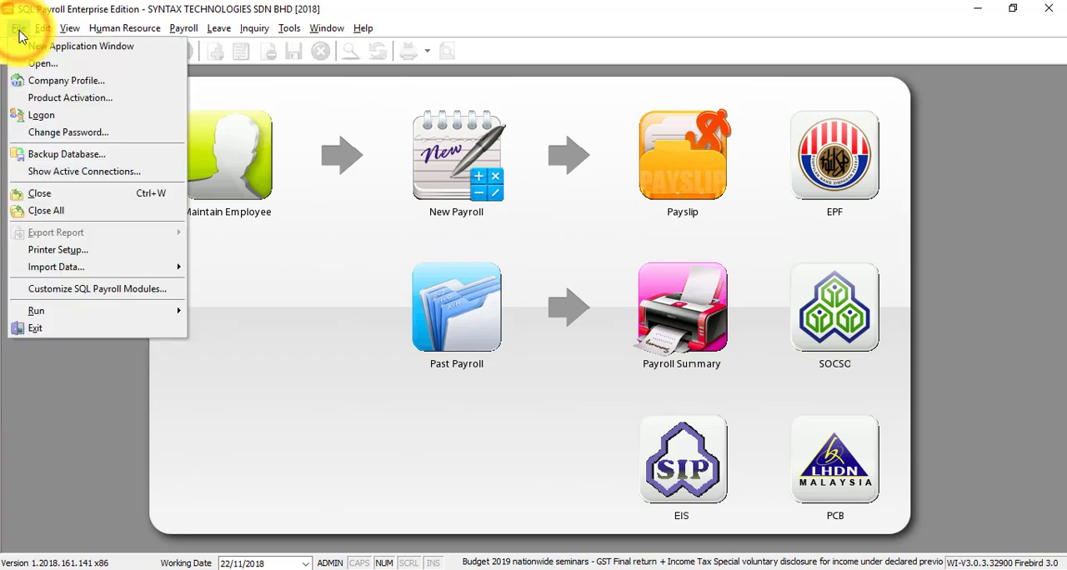
left_click(67, 154)
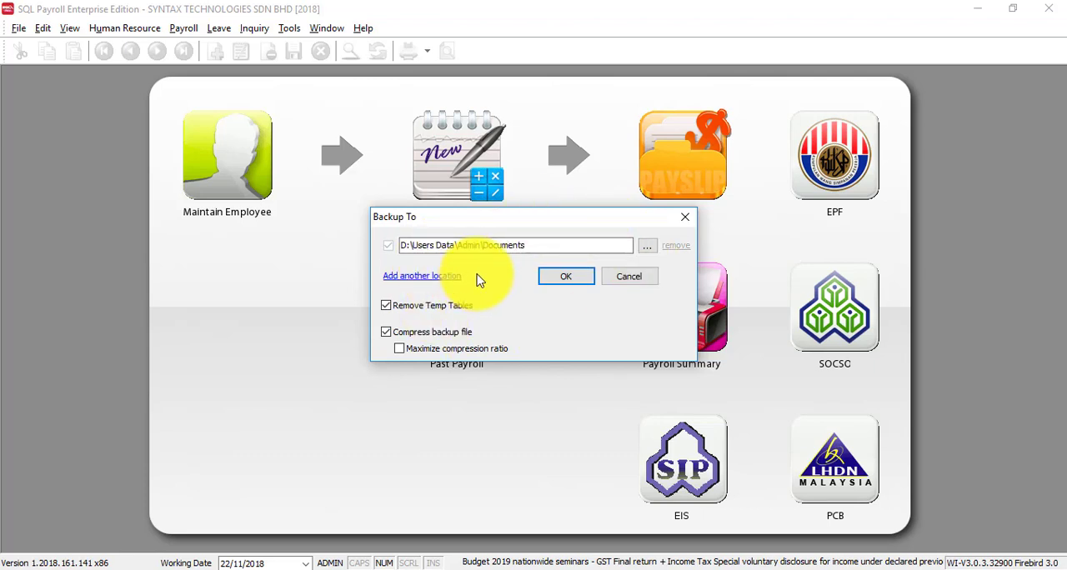
mouse_move(612, 232)
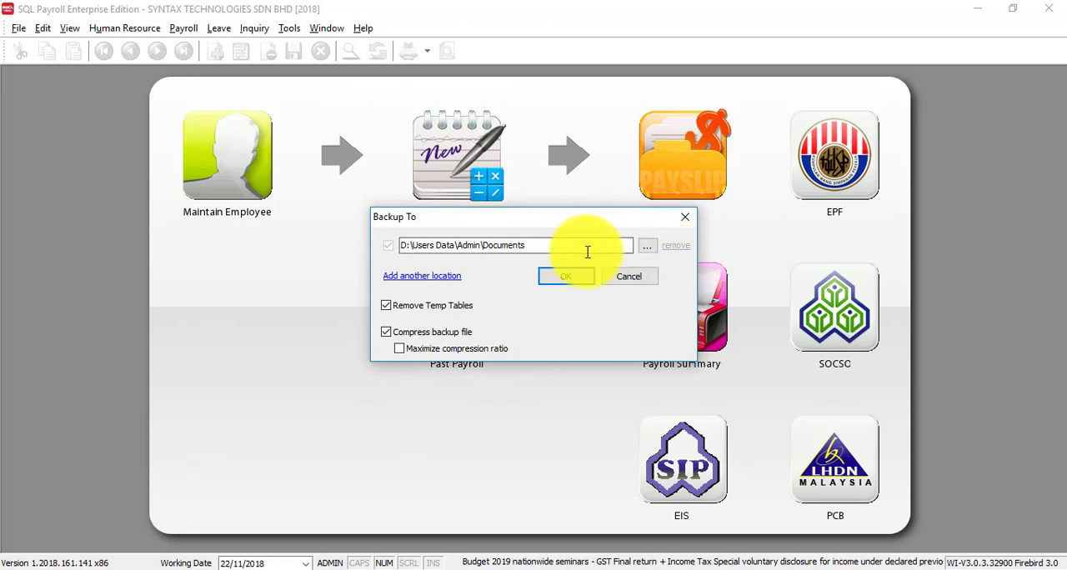
left_click(648, 245)
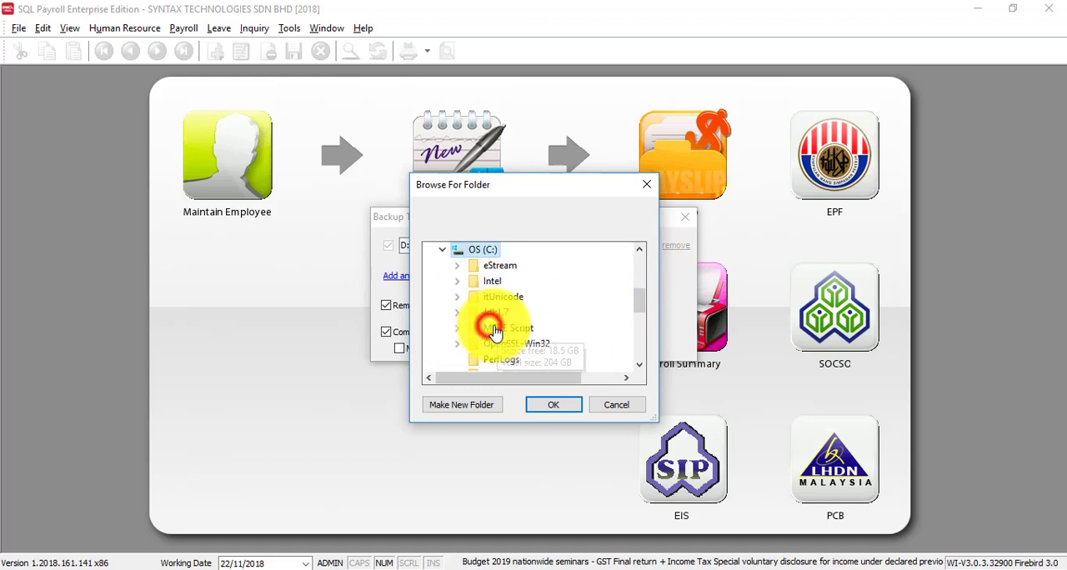
scroll("down", 3)
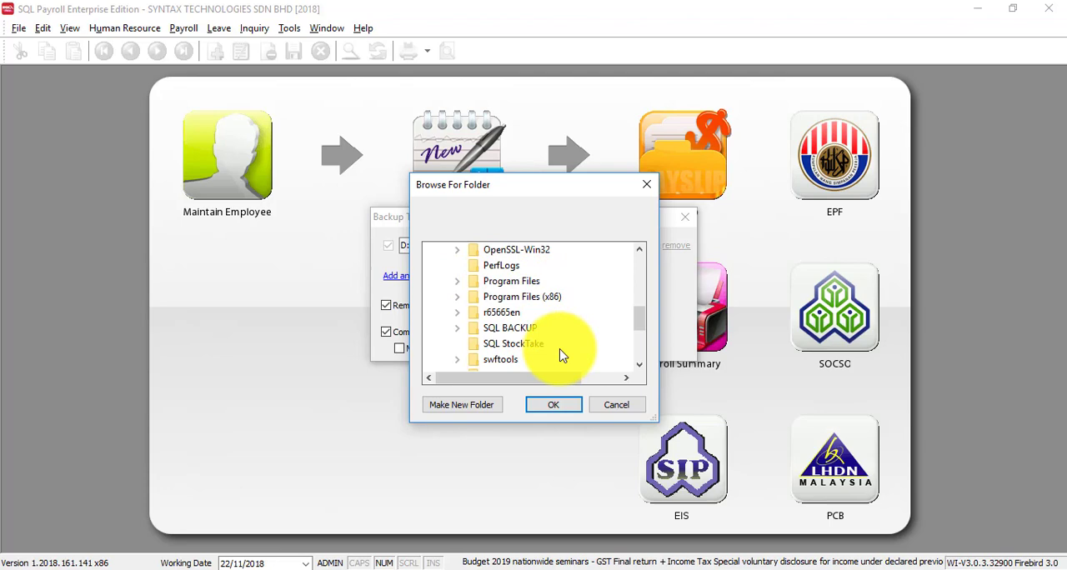
left_click(509, 326)
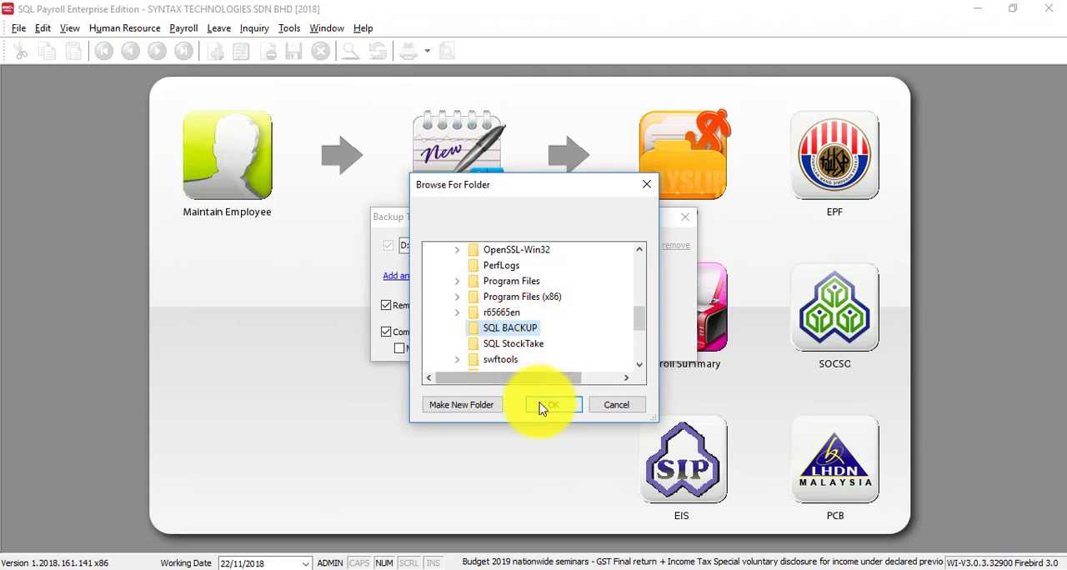
left_click(550, 404)
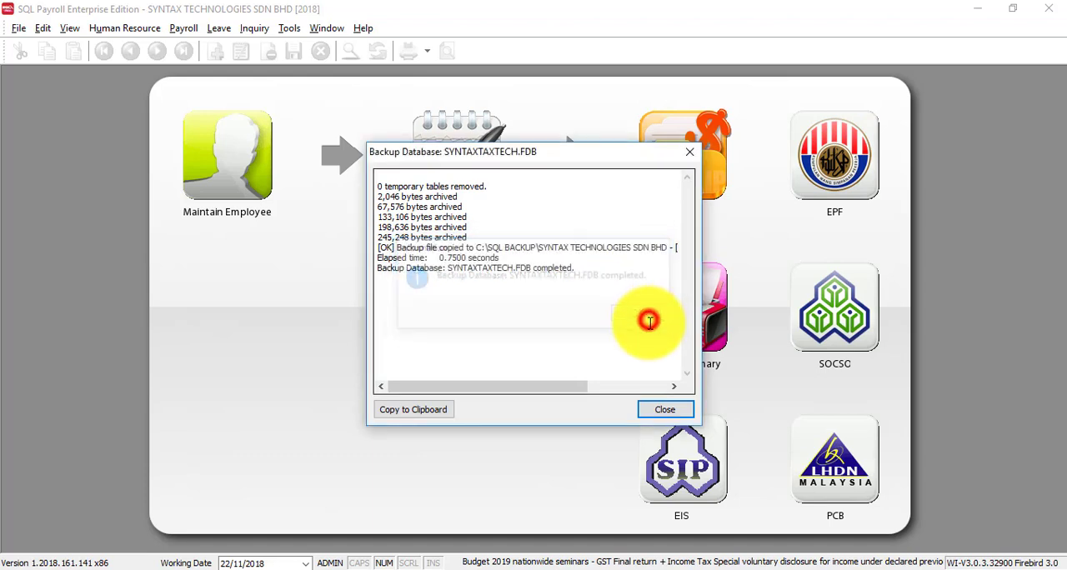
left_click(664, 409)
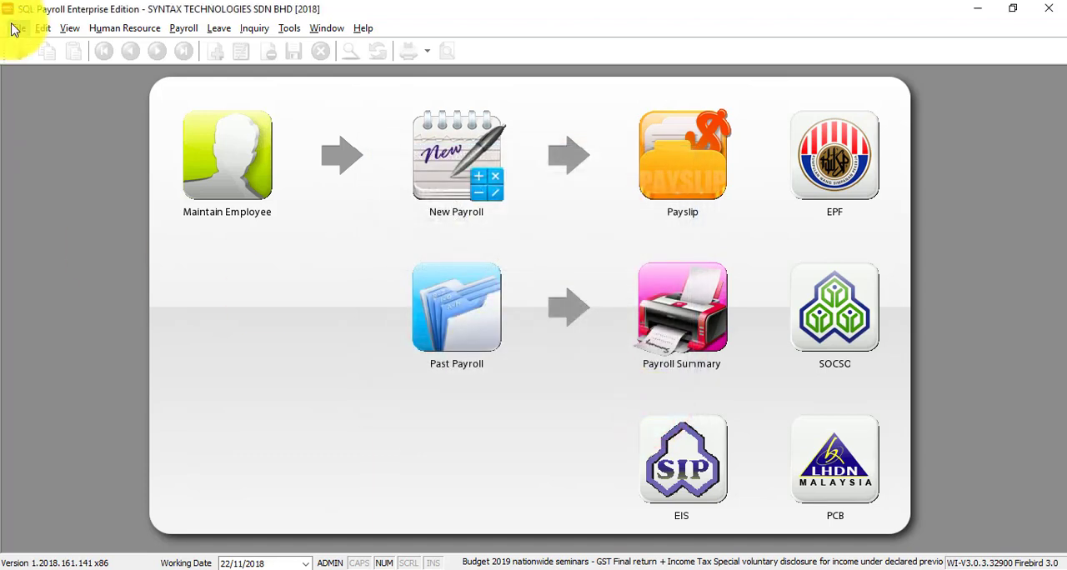
Step: Exit SQL Payroll through the File menu, returning to the Windows desktop
left_click(19, 27)
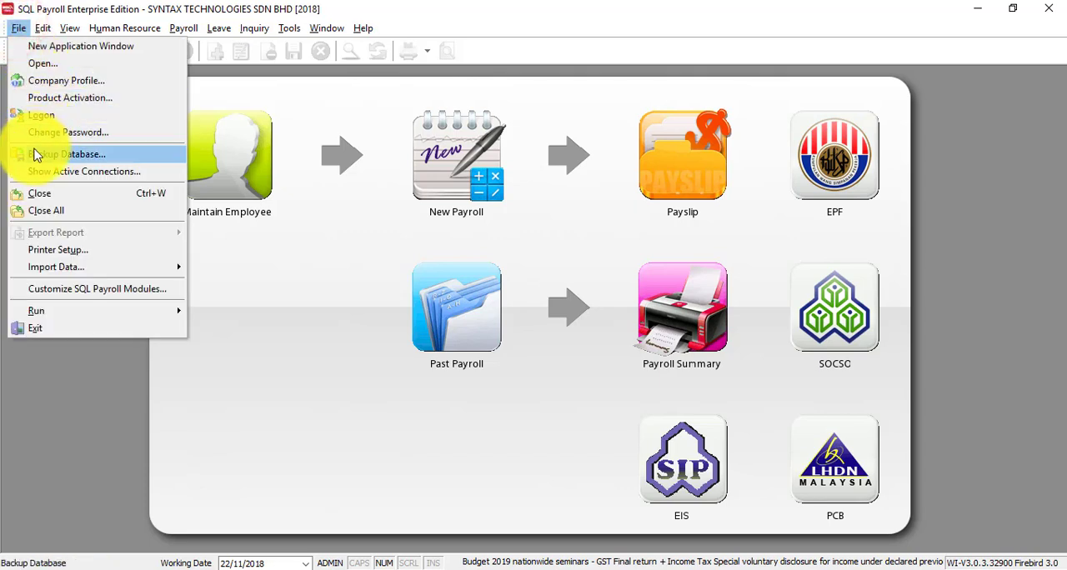
left_click(69, 154)
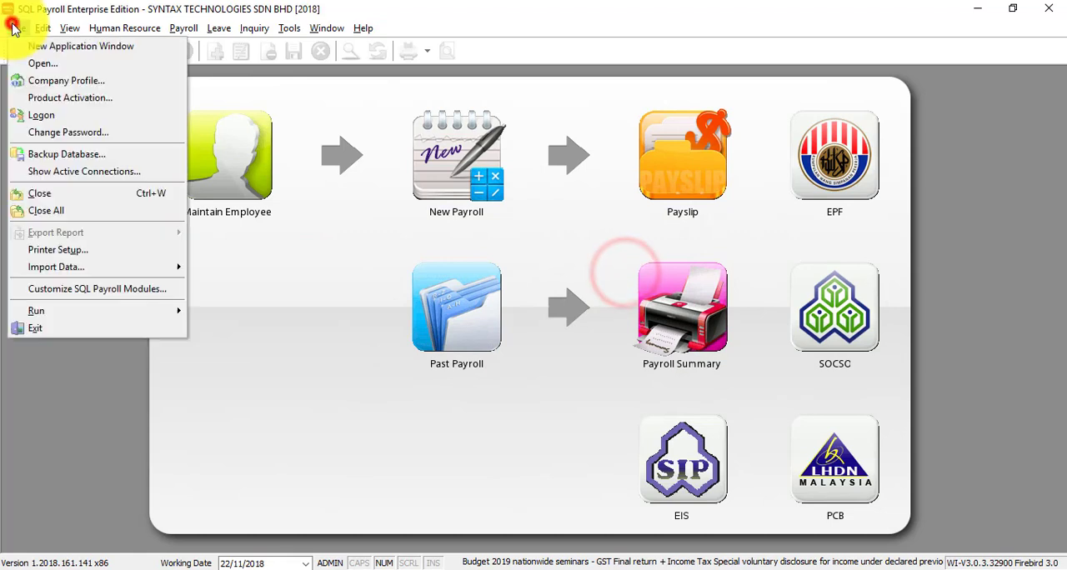
left_click(67, 153)
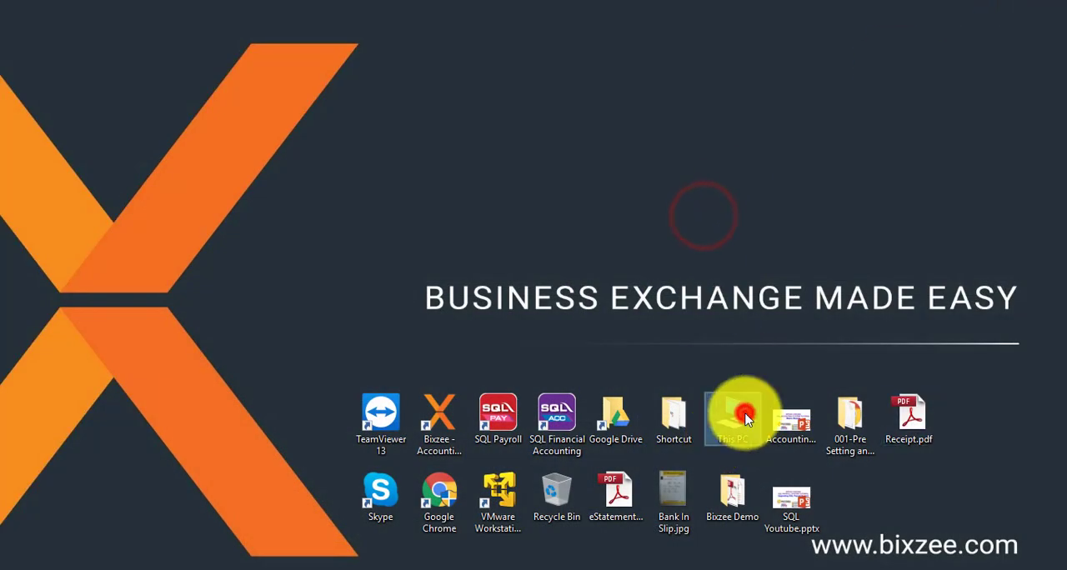
double_click(731, 417)
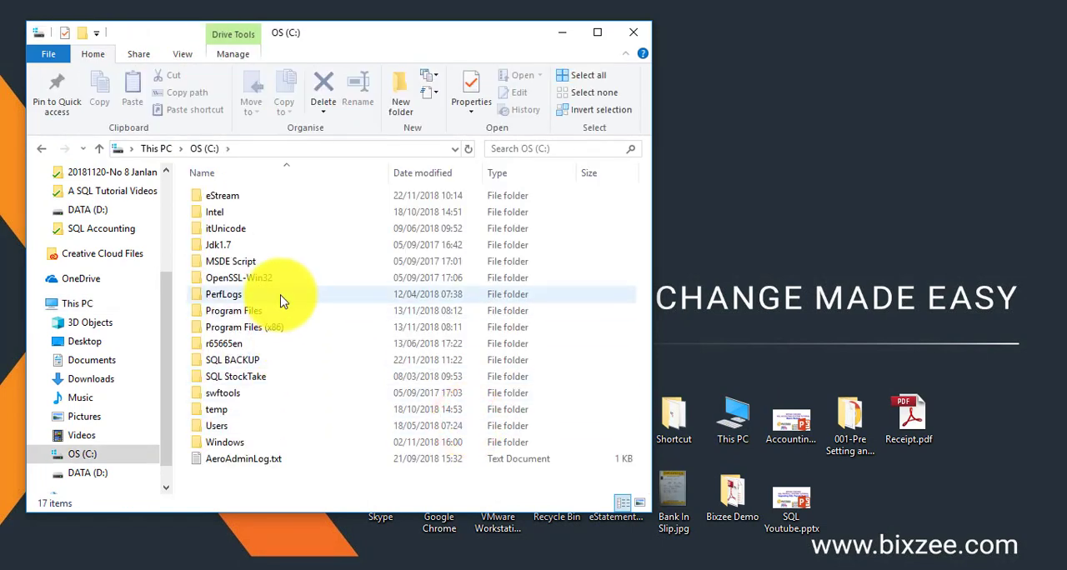
double_click(233, 359)
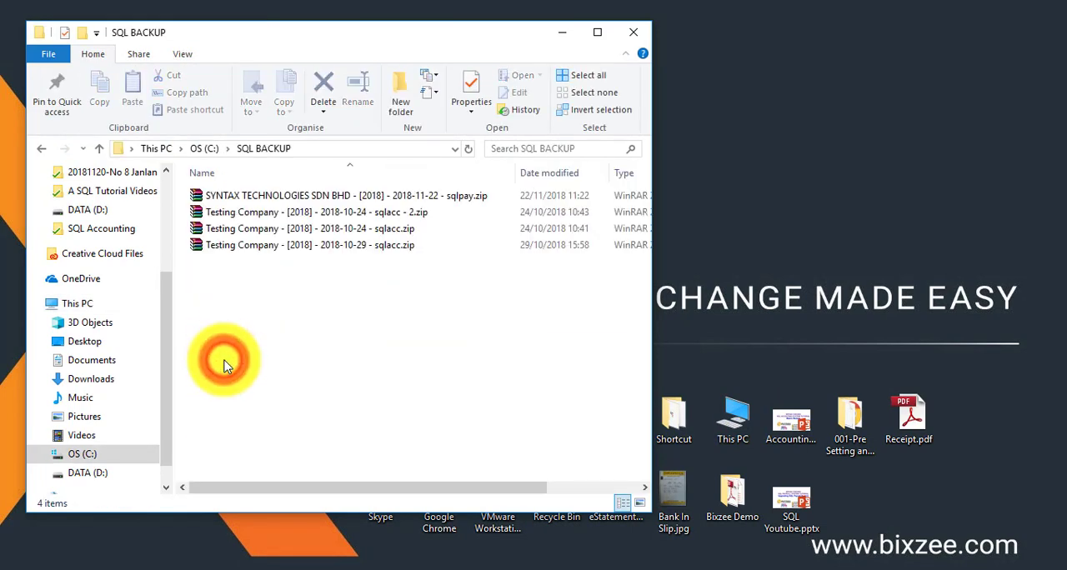
left_click(342, 195)
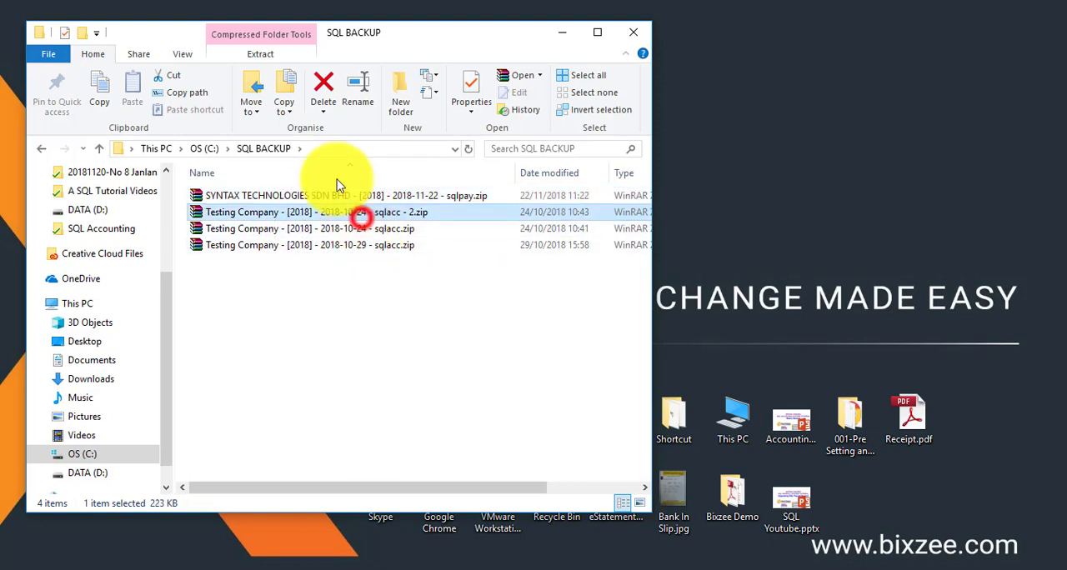
mouse_move(266, 200)
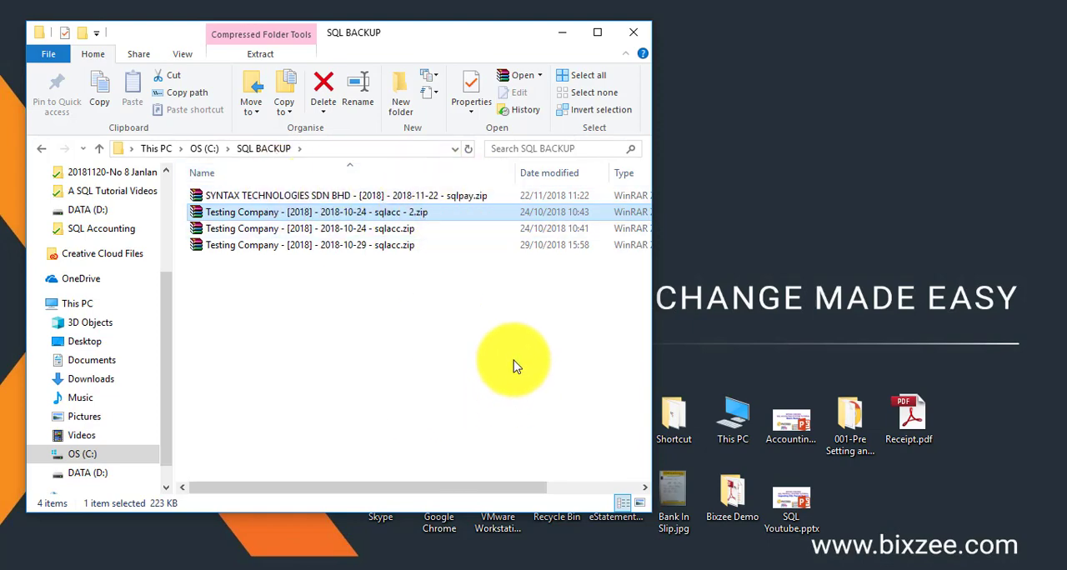
left_click(633, 32)
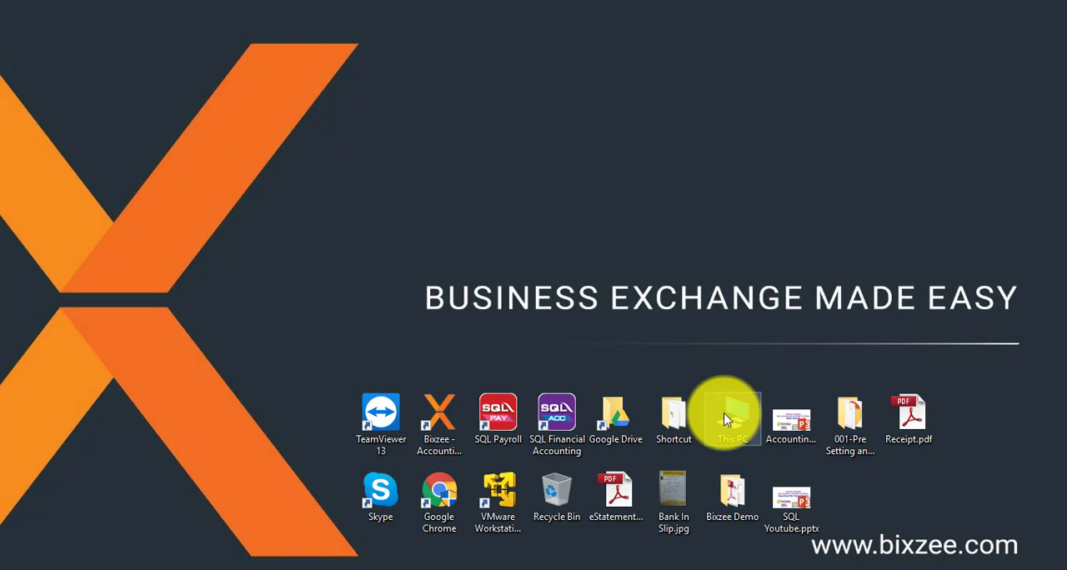
mouse_move(732, 417)
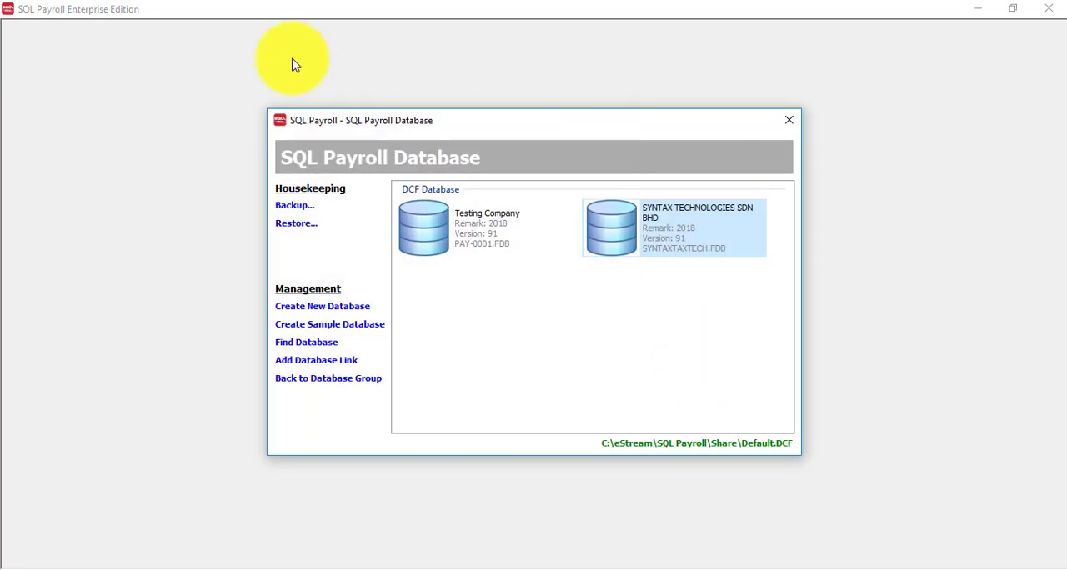
mouse_move(295, 223)
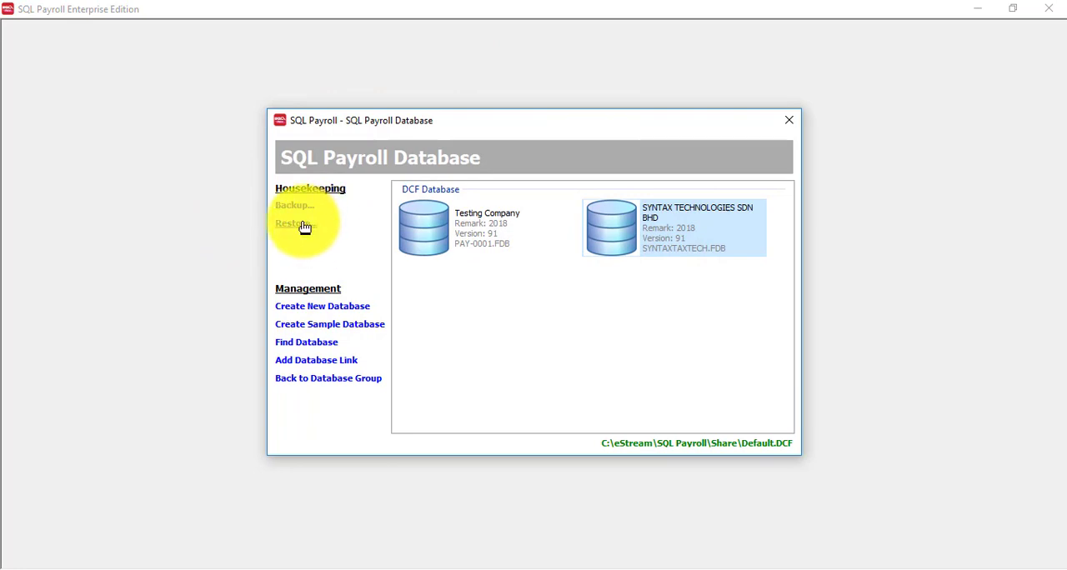
Step: Pick the SYNTAX TECHNOLOGIES backup zip from C:\SQL BACKUP as the restore source
left_click(295, 222)
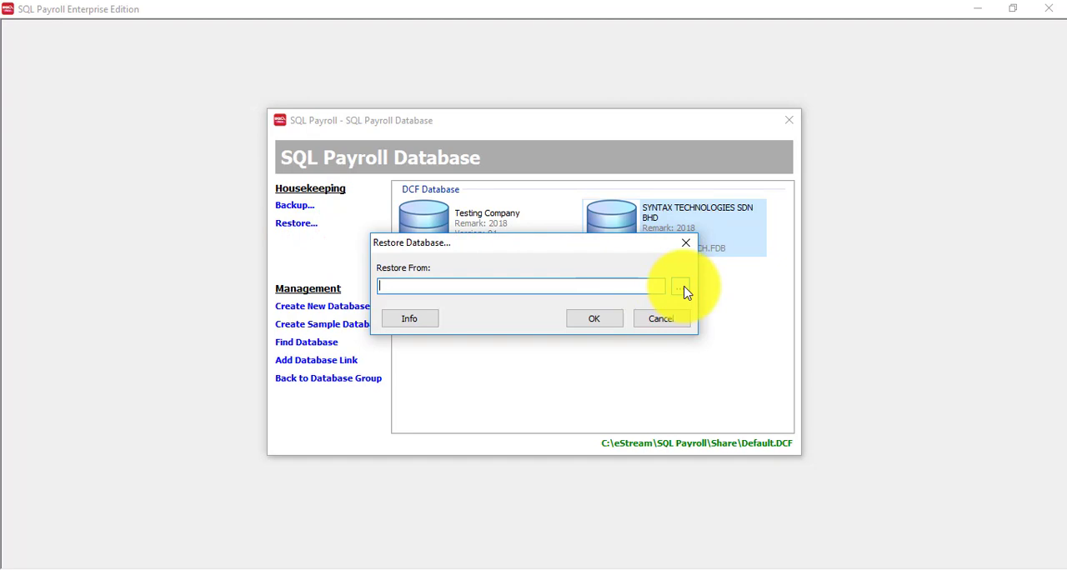
left_click(679, 286)
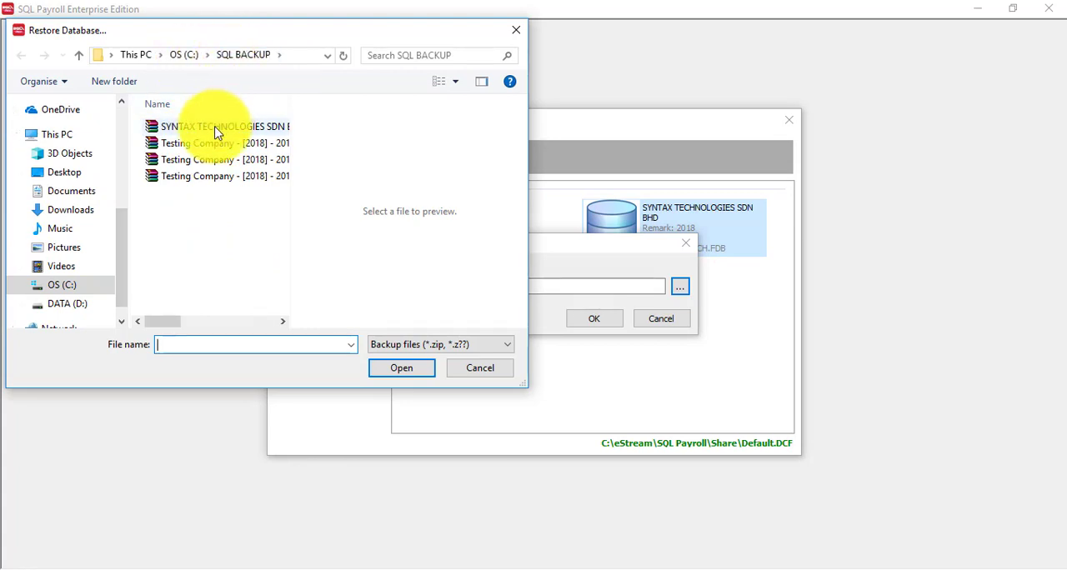
left_click(217, 126)
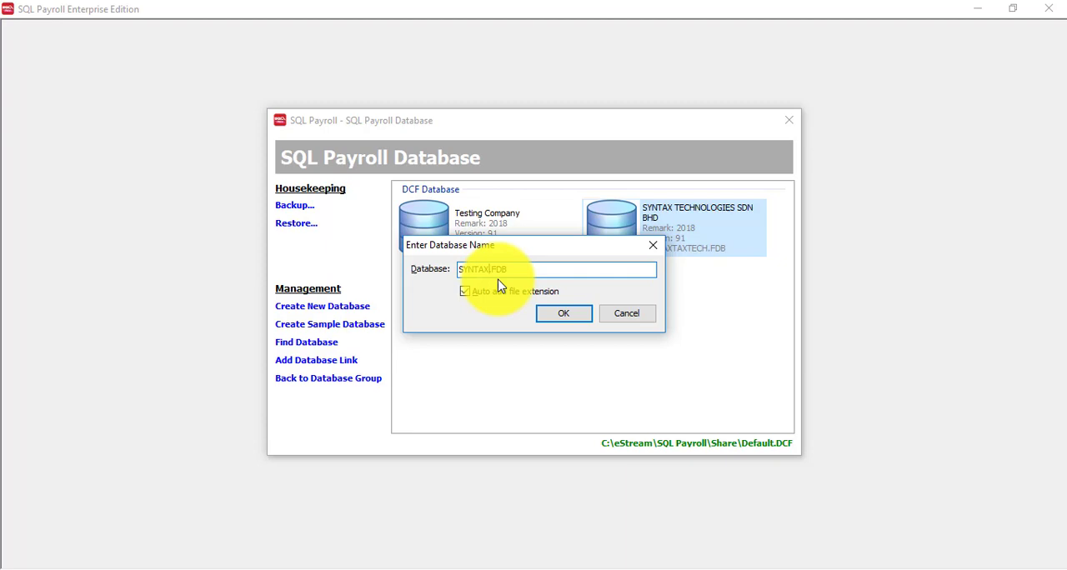
Step: Restore under the dated name SYNTAX20181122.FDB, close the log, and select the new database
type("20181122")
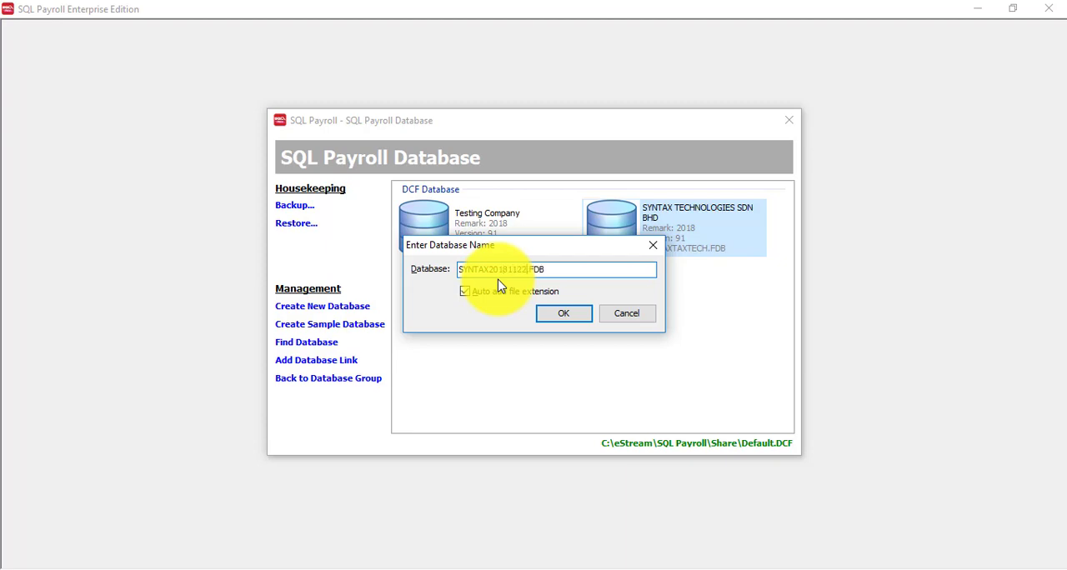
left_click(564, 313)
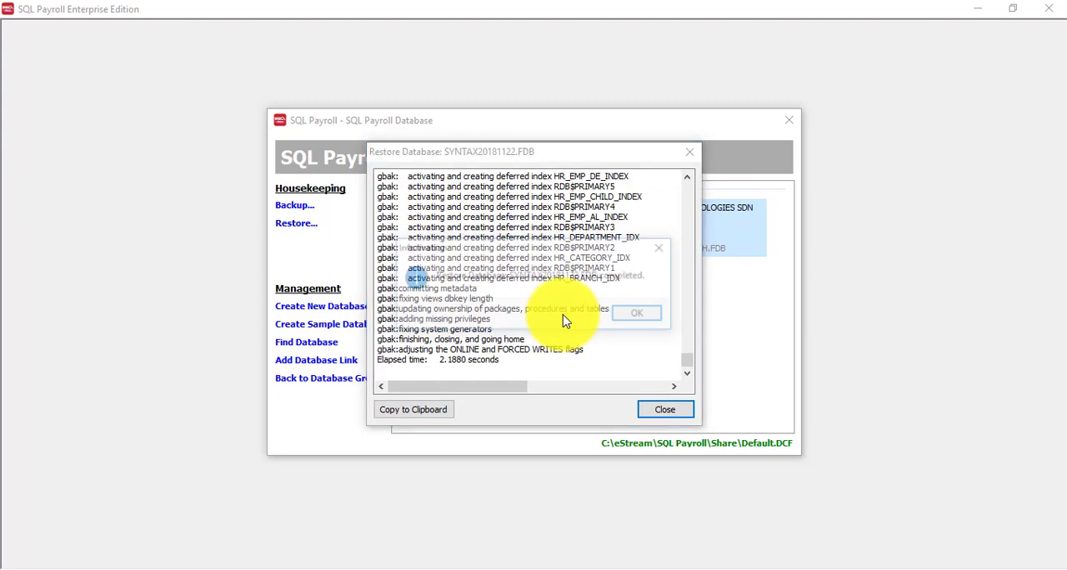
left_click(636, 312)
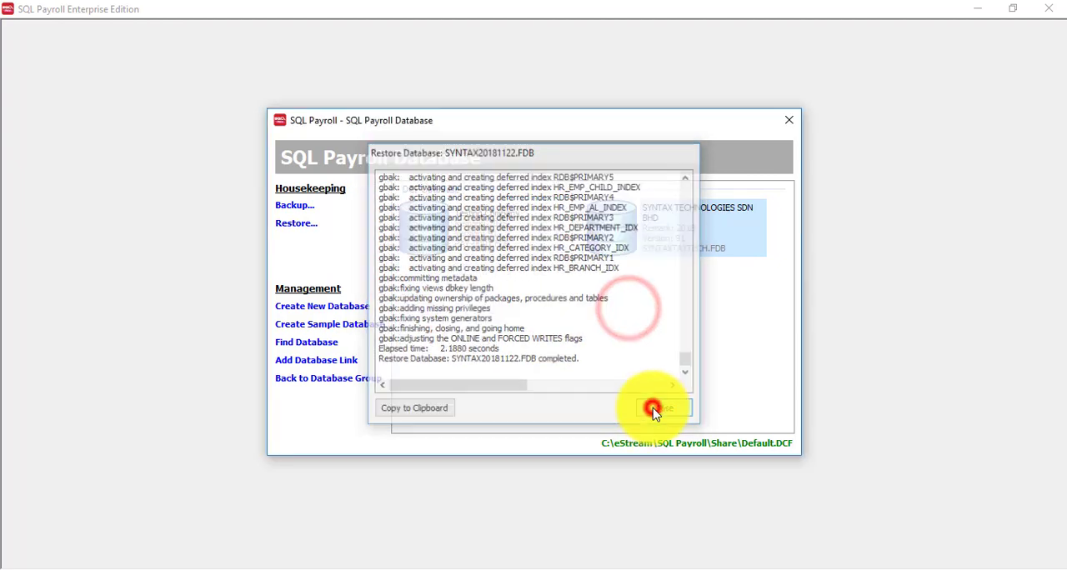
left_click(661, 408)
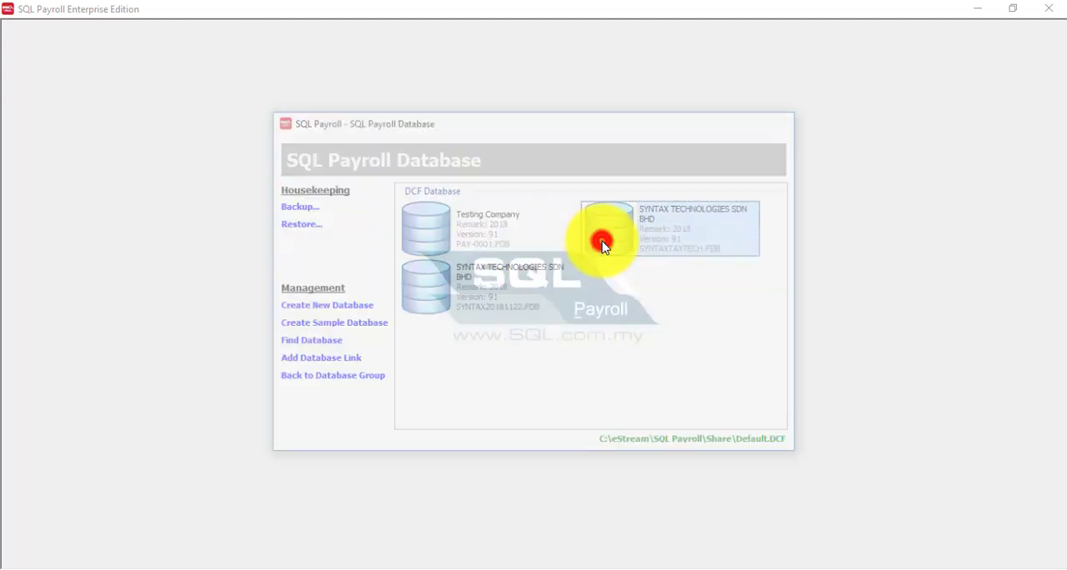
double_click(607, 228)
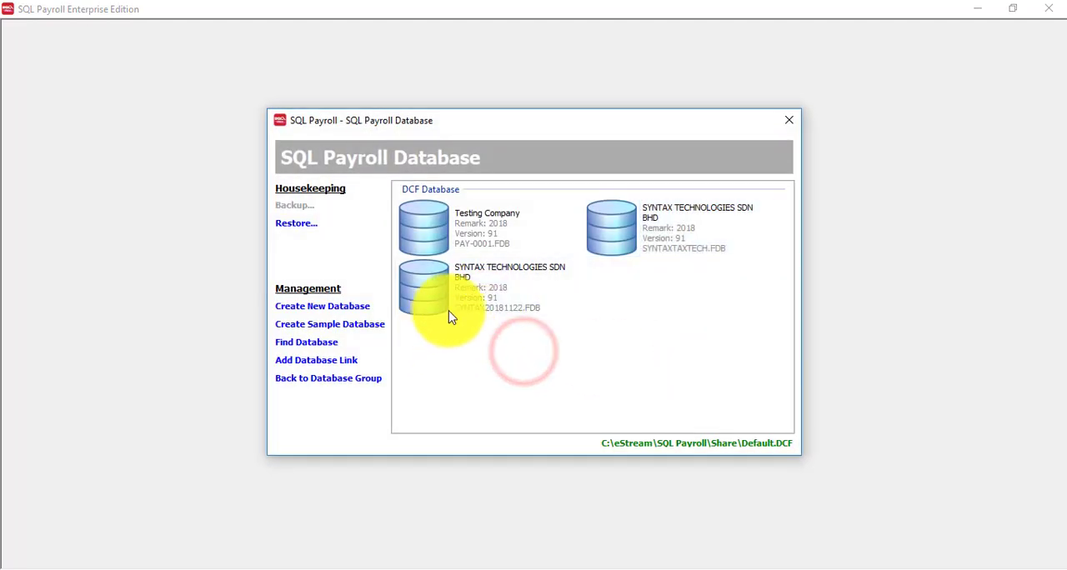
left_click(492, 287)
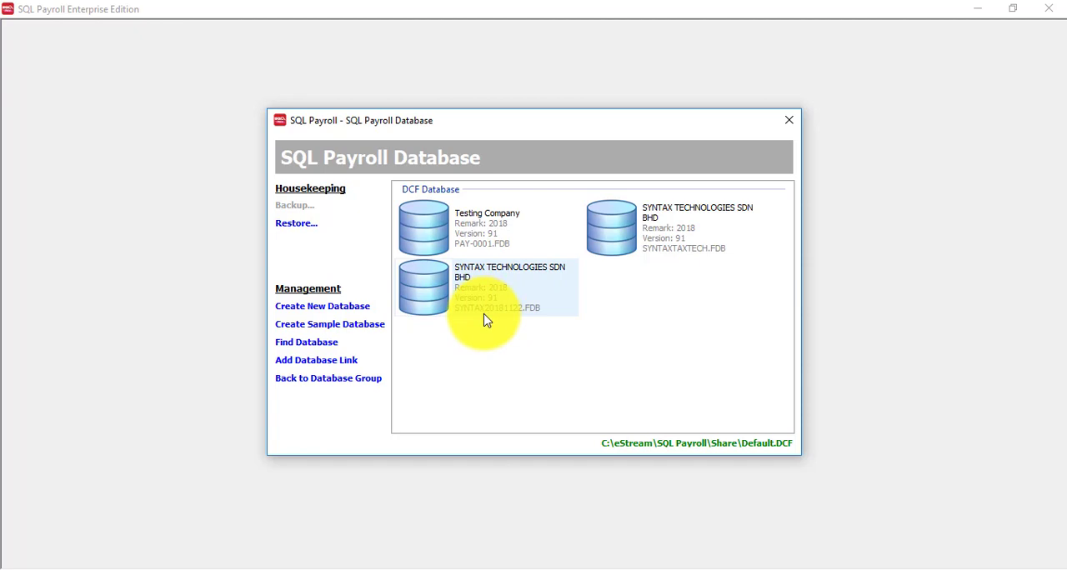
double_click(487, 288)
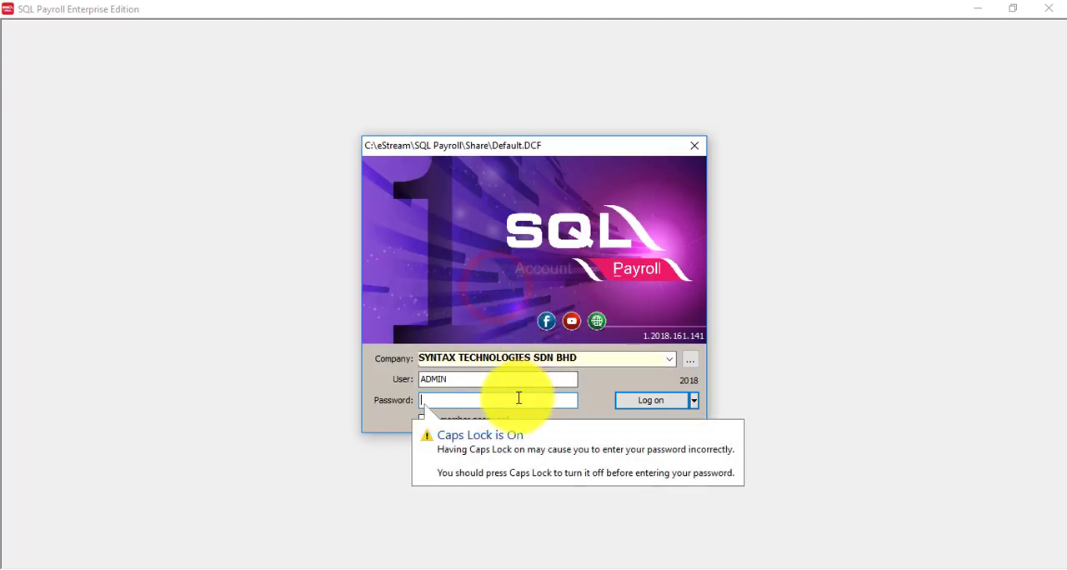
type("•••••")
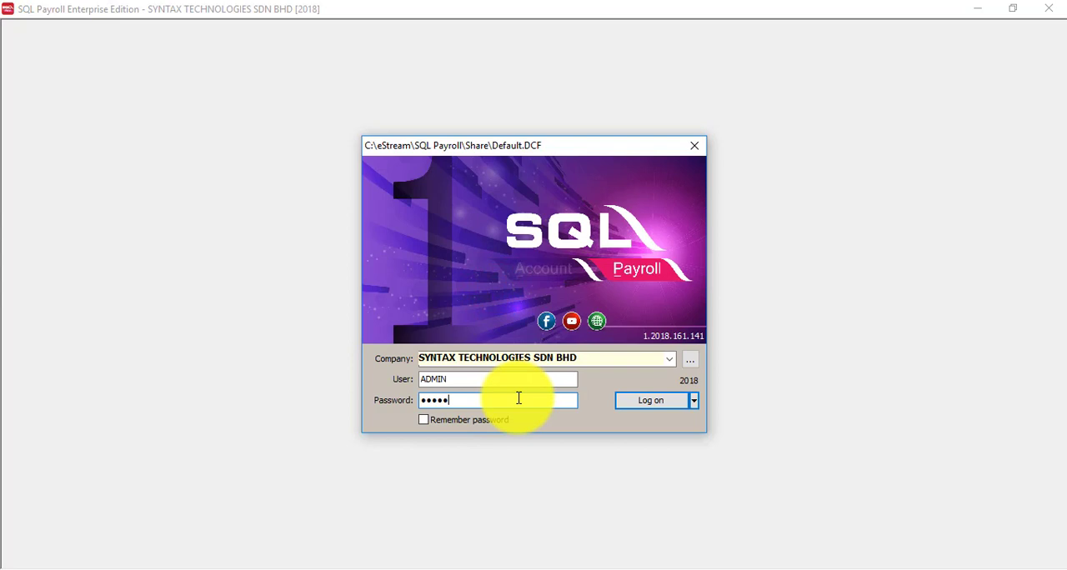
left_click(651, 400)
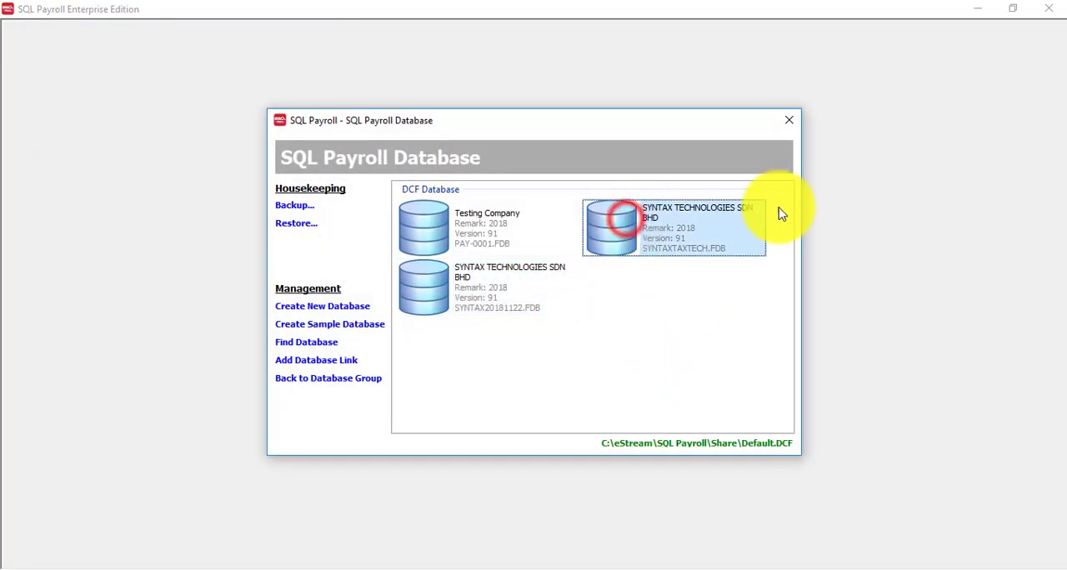
Step: Drop the database link to the old SYNTAXTAXTECH.FDB
right_click(673, 228)
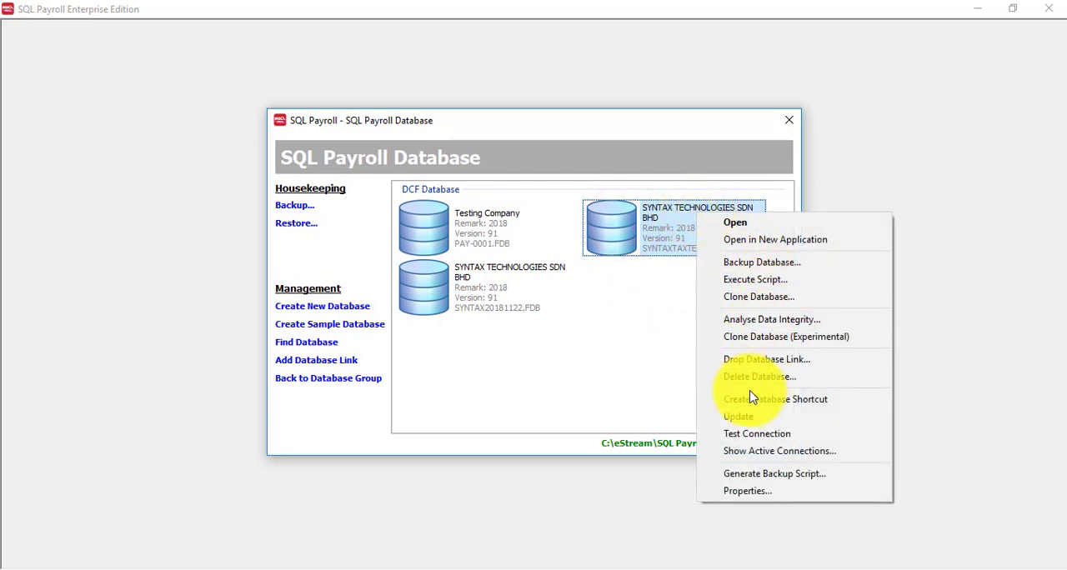
mouse_move(757, 359)
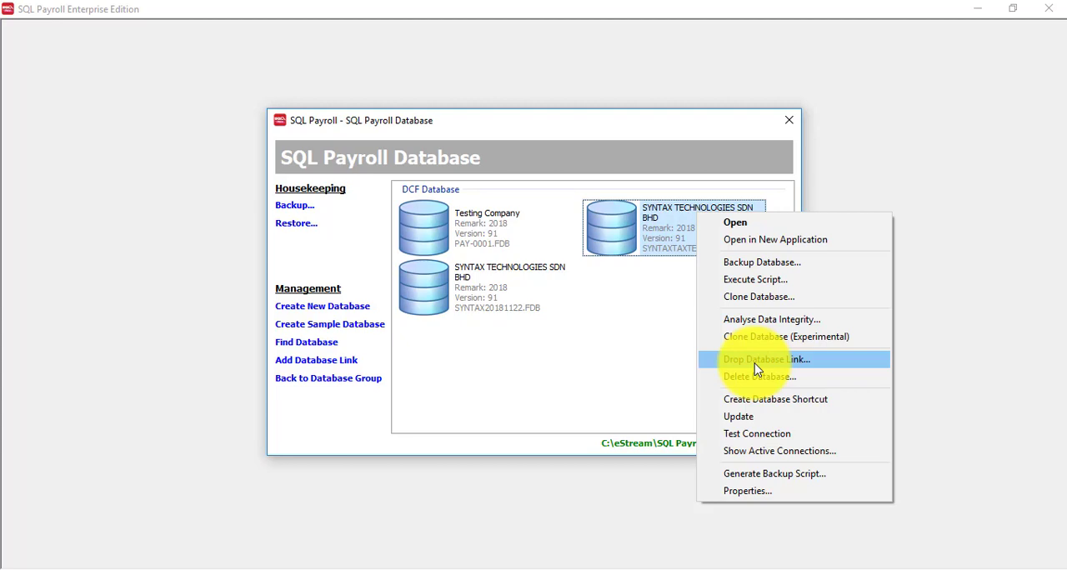
left_click(765, 359)
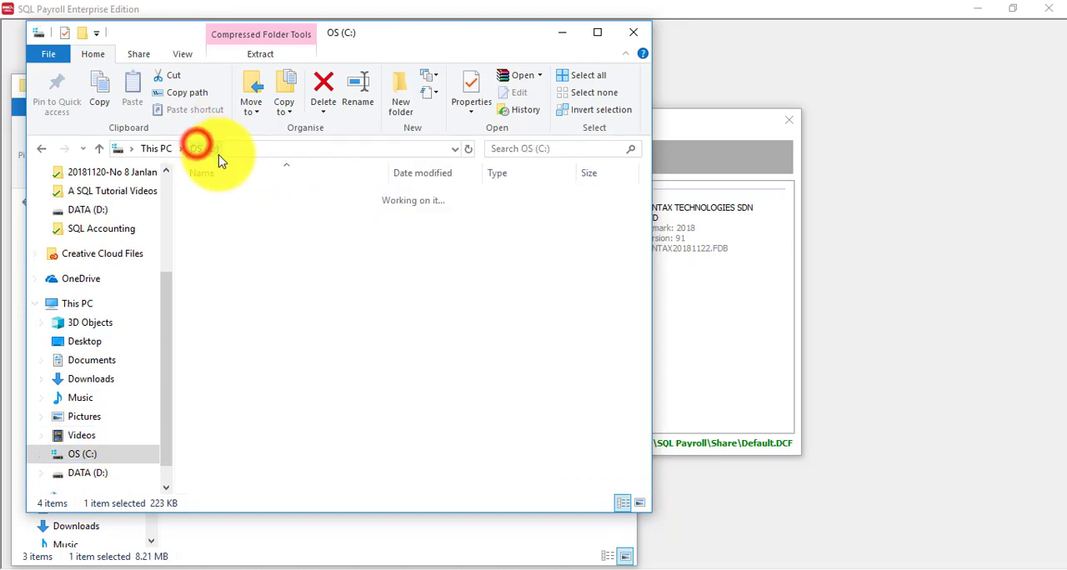
Step: Browse File Explorer into the C:\eStream\SQL Payroll\DB folder
double_click(221, 200)
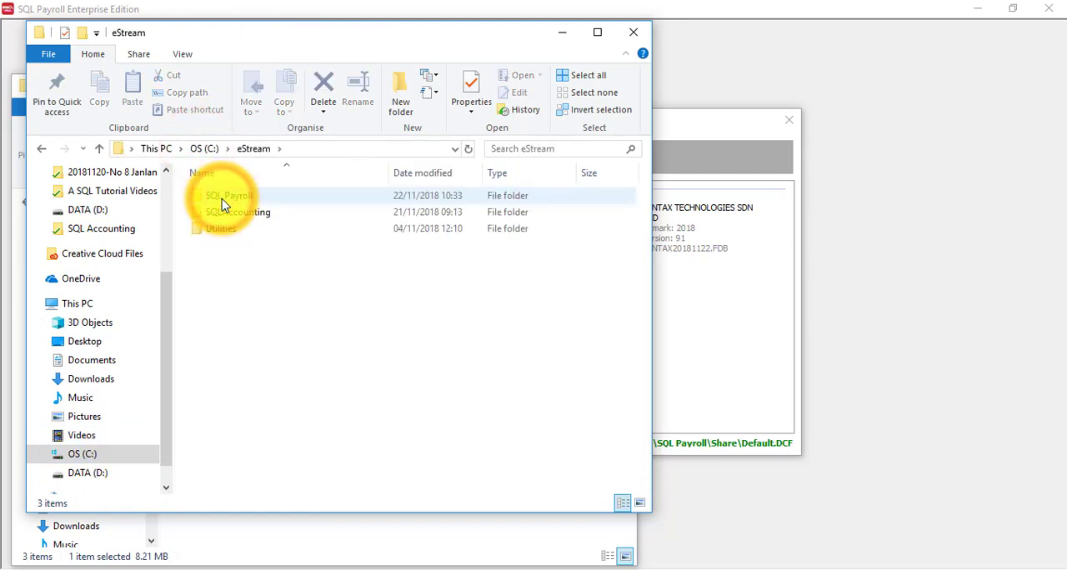
left_click(229, 195)
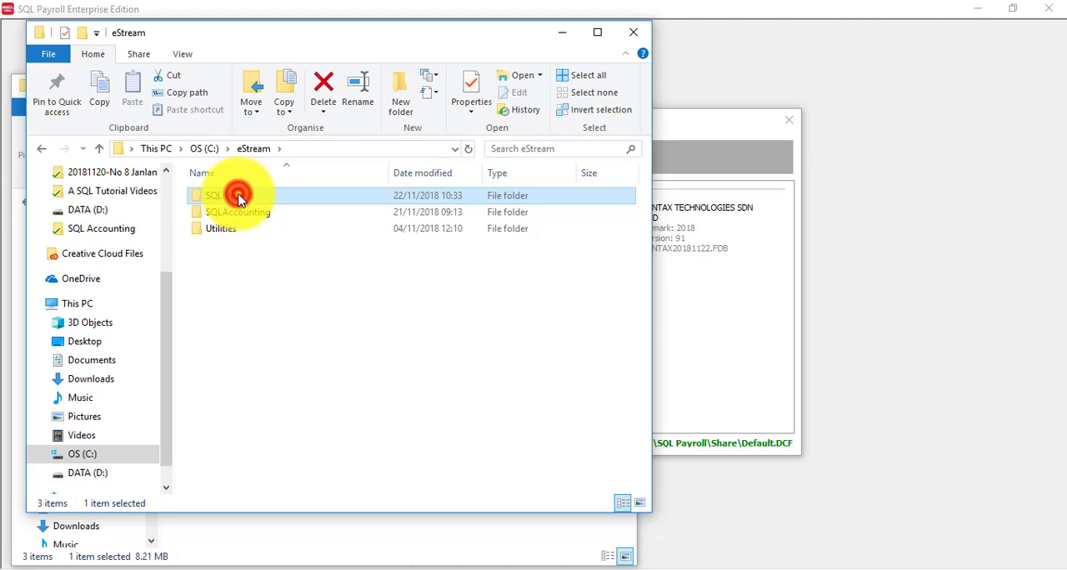
double_click(237, 195)
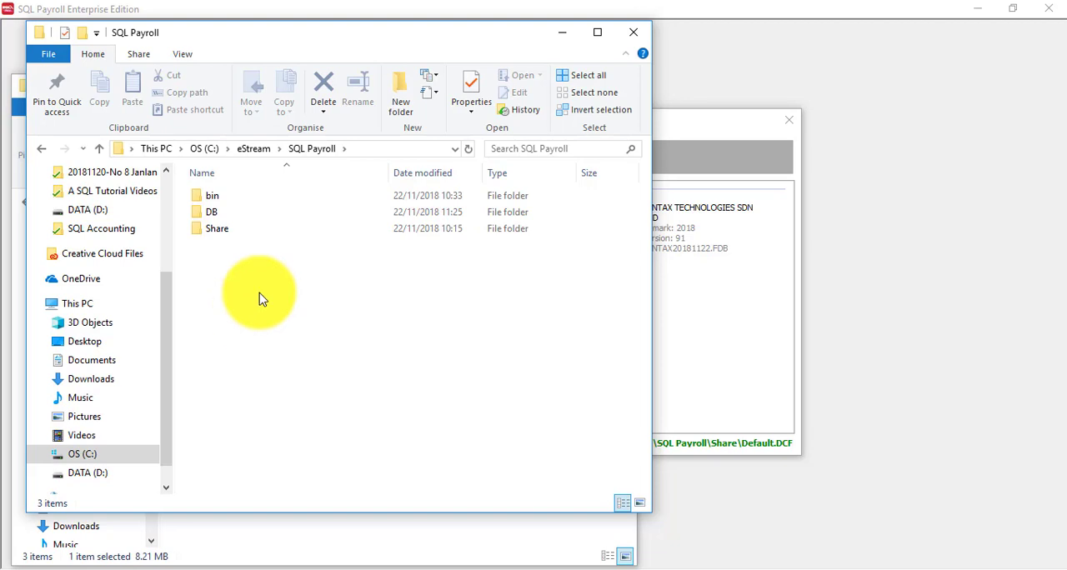
left_click(212, 211)
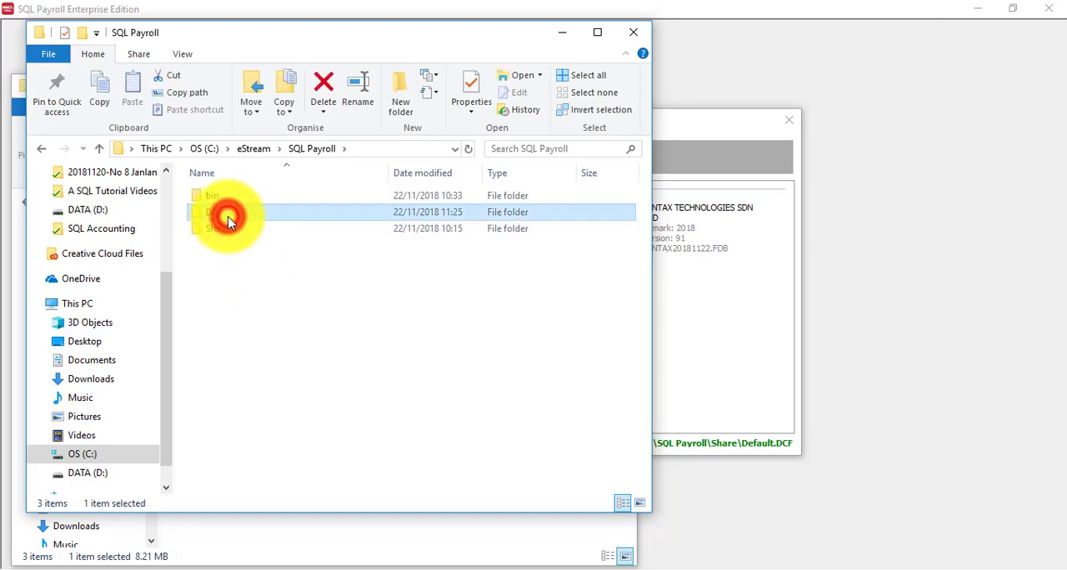
double_click(229, 212)
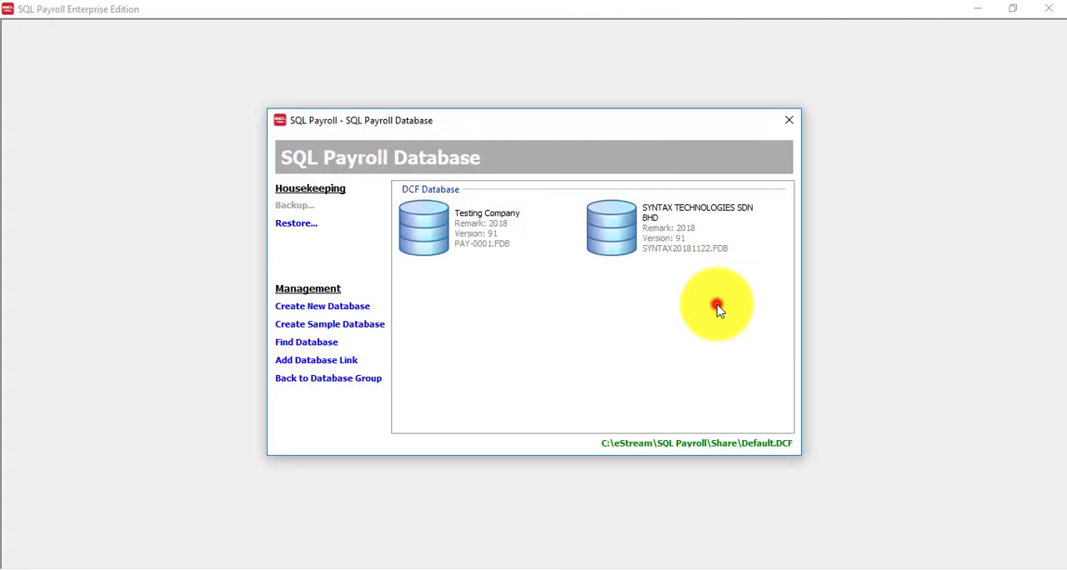
double_click(610, 227)
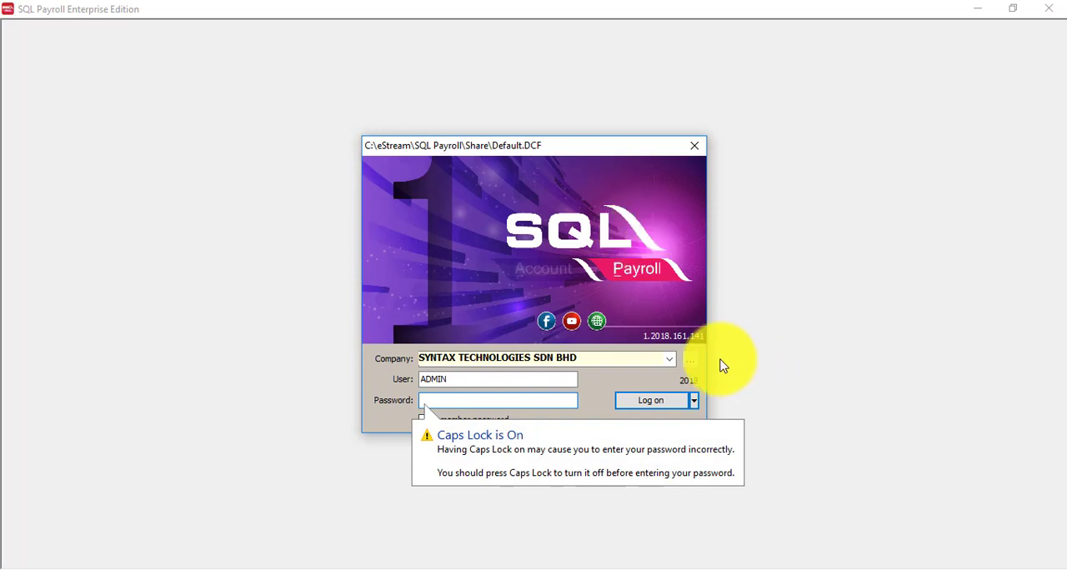
left_click(690, 359)
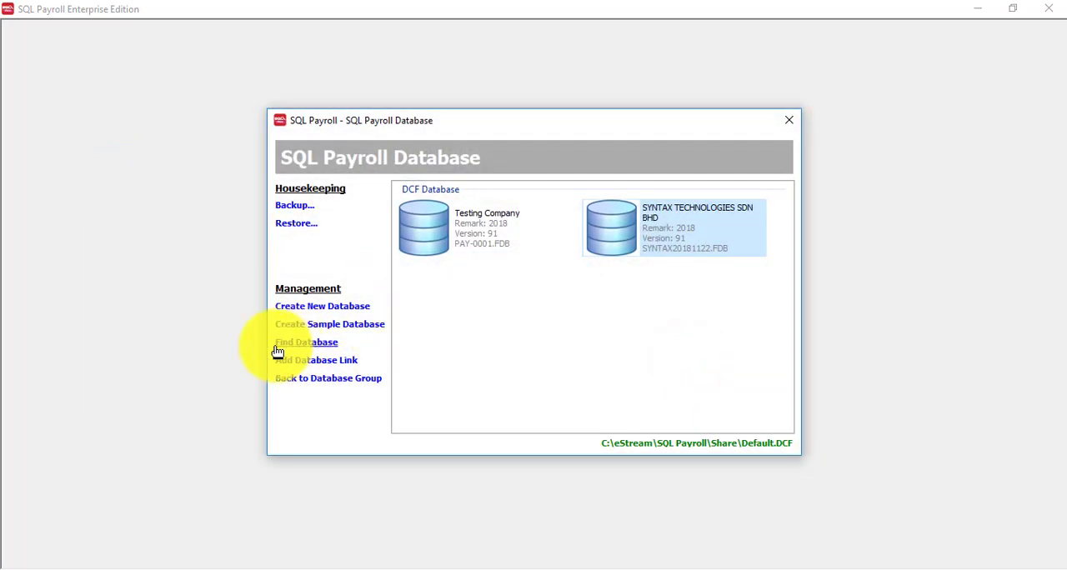
left_click(305, 343)
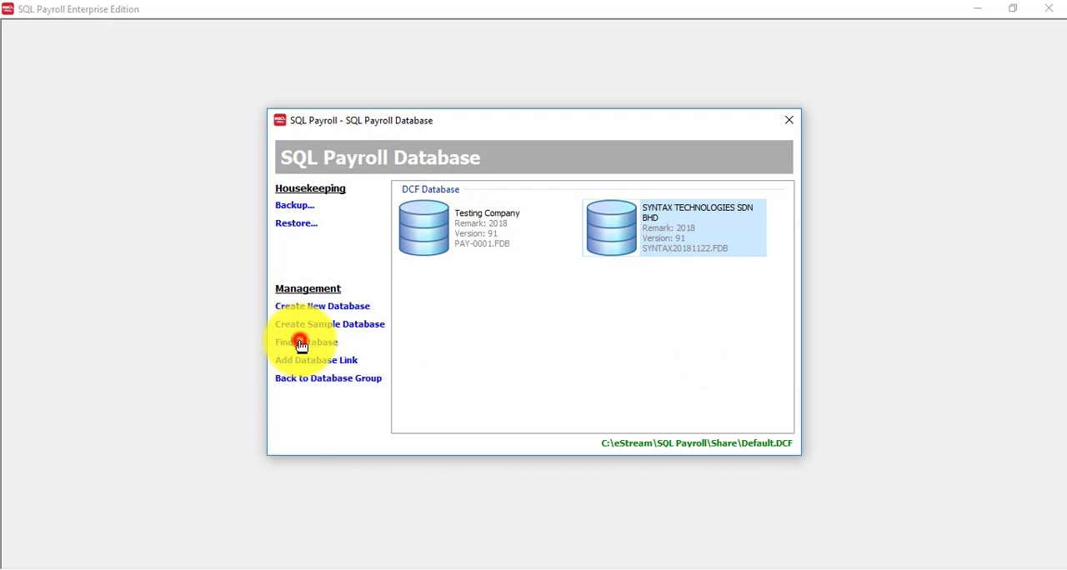
left_click(306, 342)
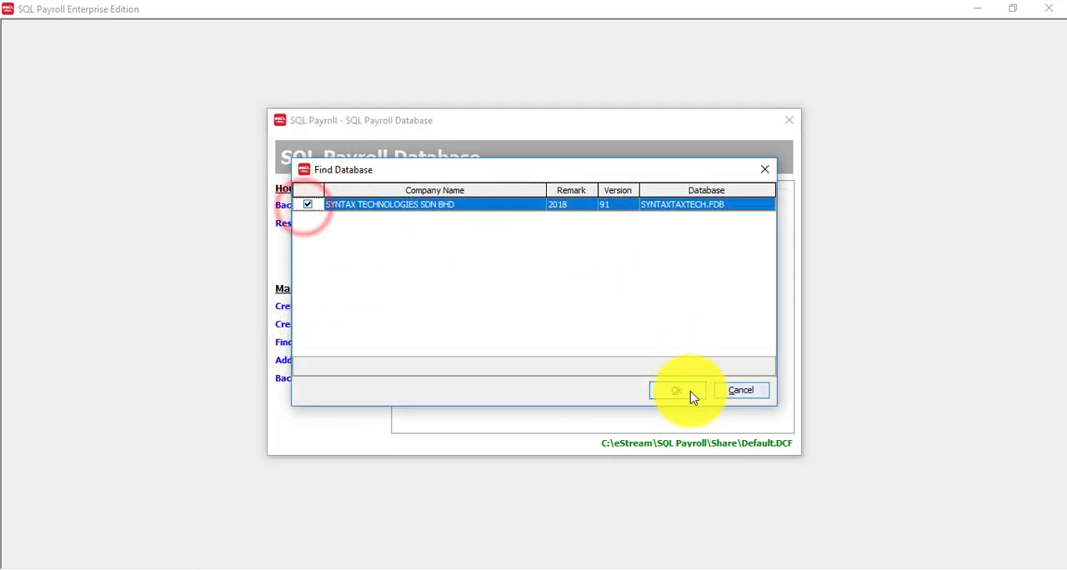
left_click(676, 390)
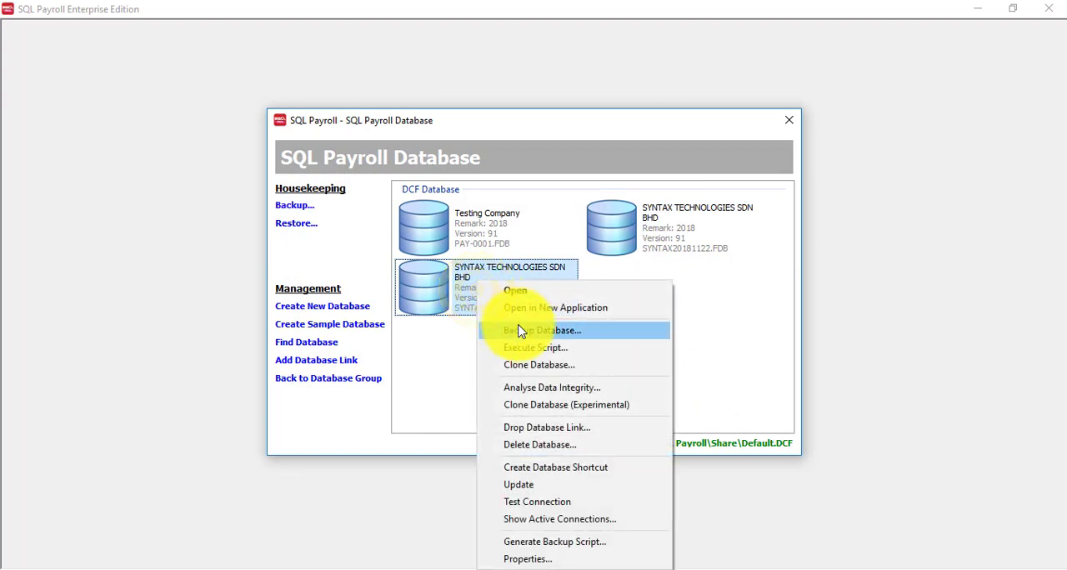
mouse_move(540, 432)
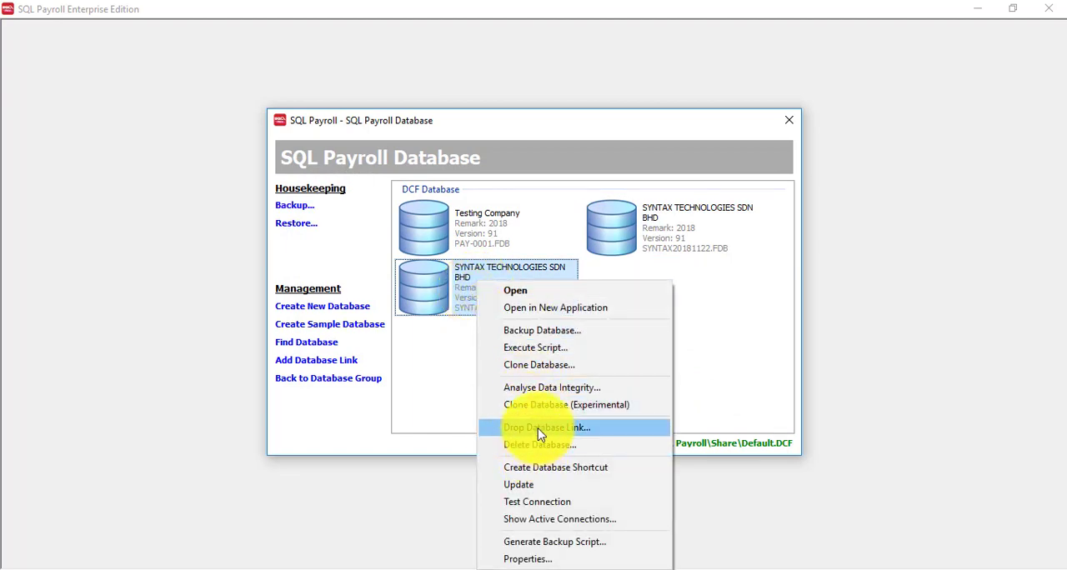
left_click(547, 426)
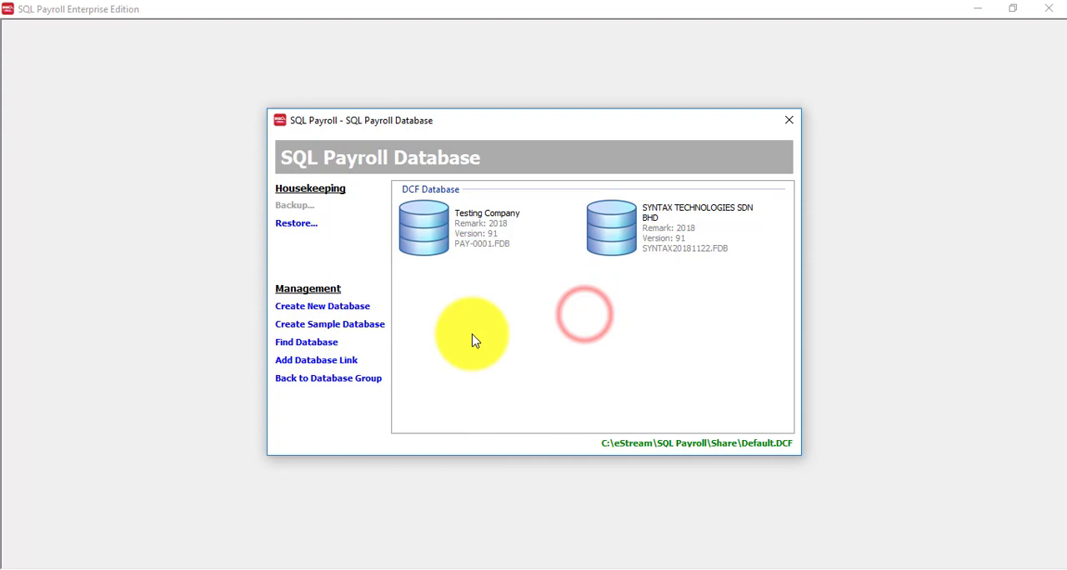